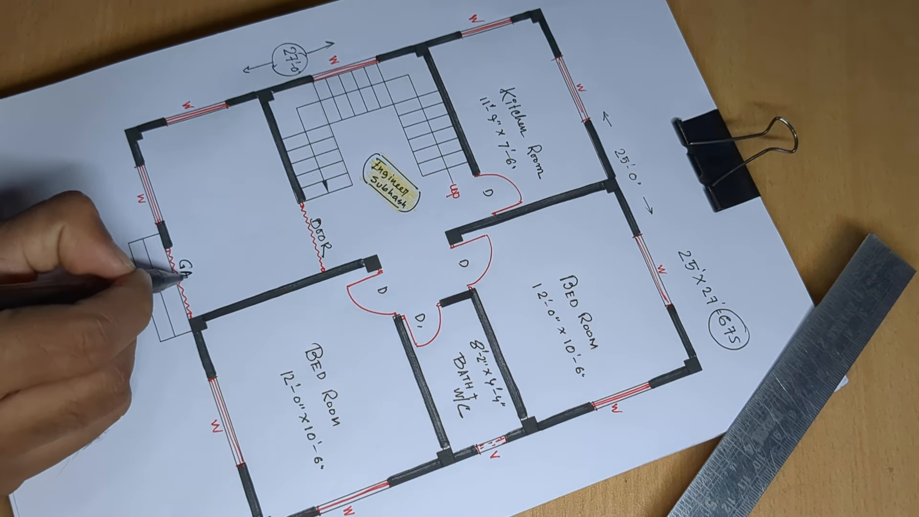
{"action": "type", "text": "GATE"}
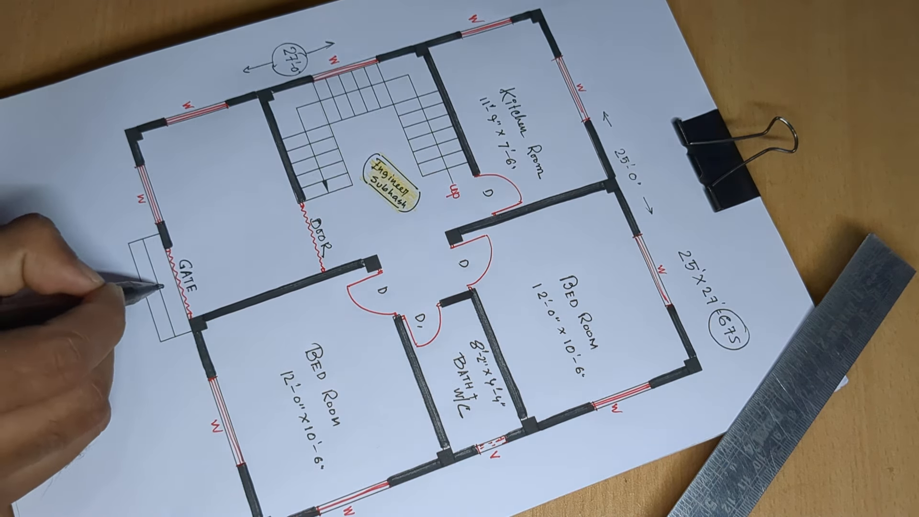
{"action": "type", "text": "EN"}
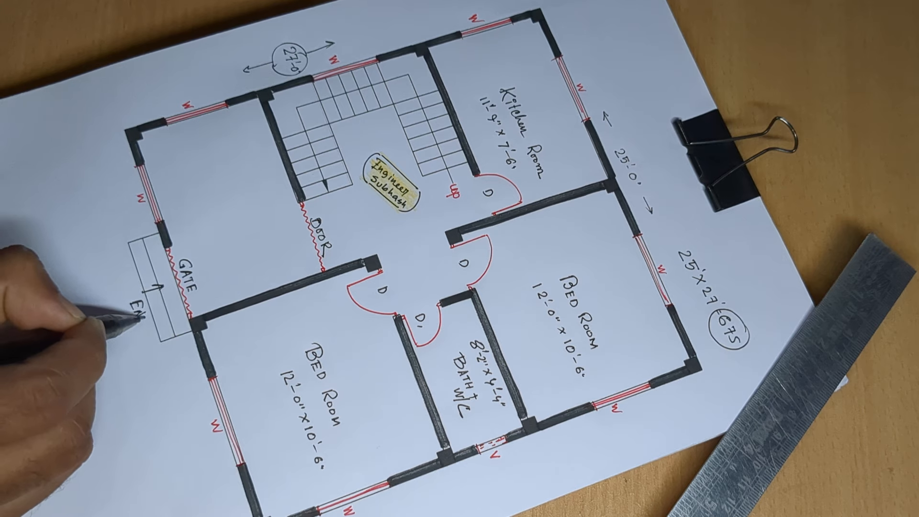